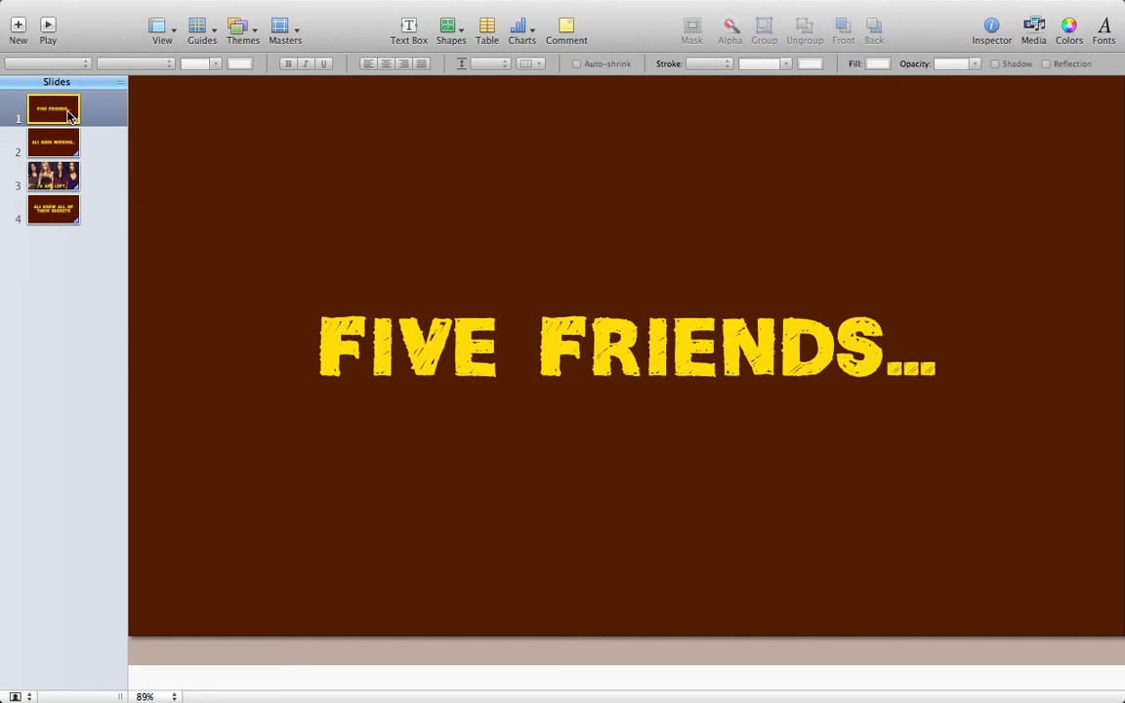
{"action": "mouse_move", "coordinate": [113, 158]}
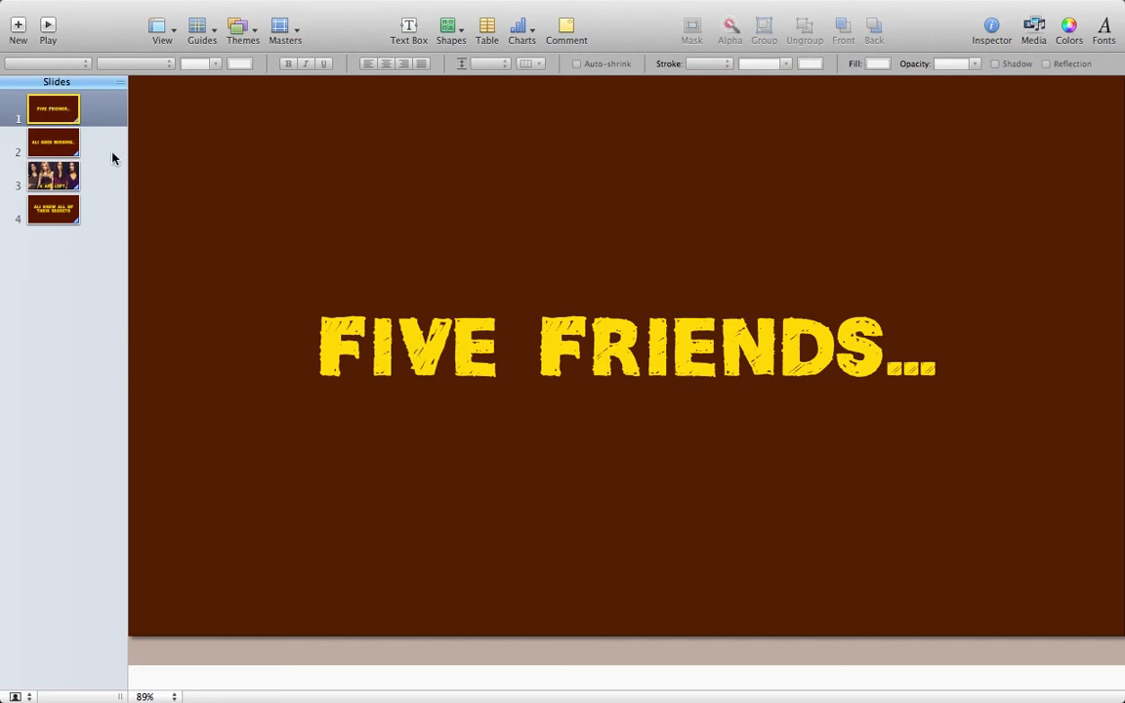
Review the photo slide and FIVE FRIENDS slide, then reach the File export formats list
{"action": "left_click", "coordinate": [55, 176]}
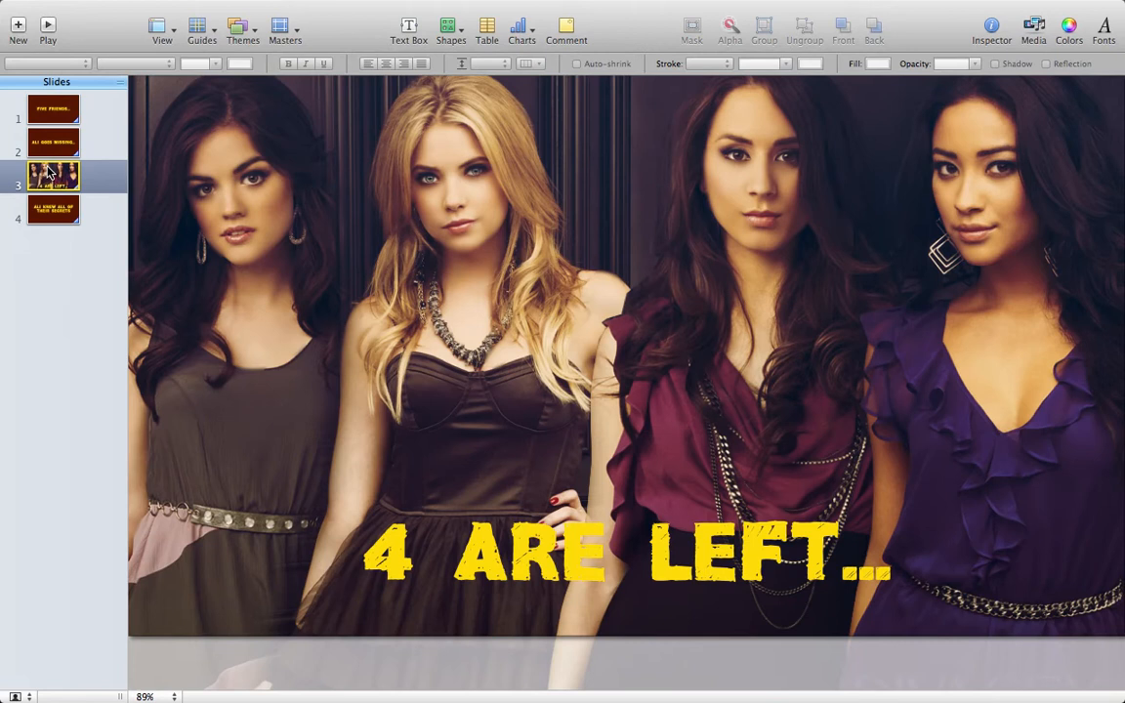
{"action": "left_click", "coordinate": [55, 113]}
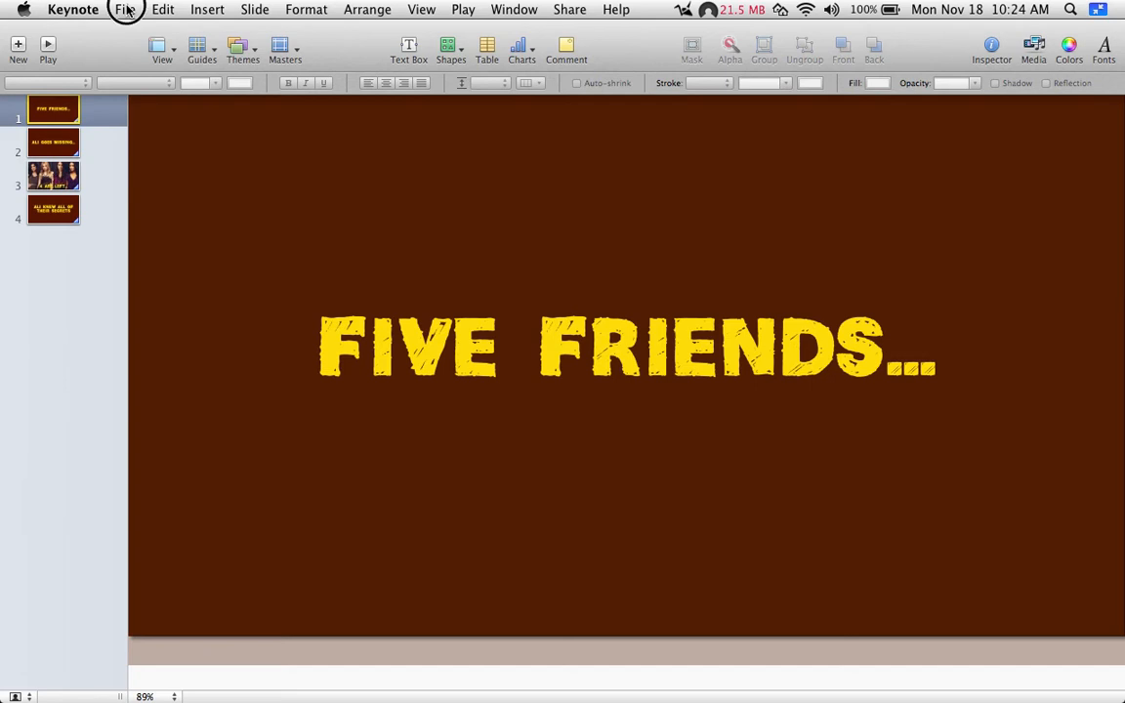
{"action": "left_click", "coordinate": [121, 8]}
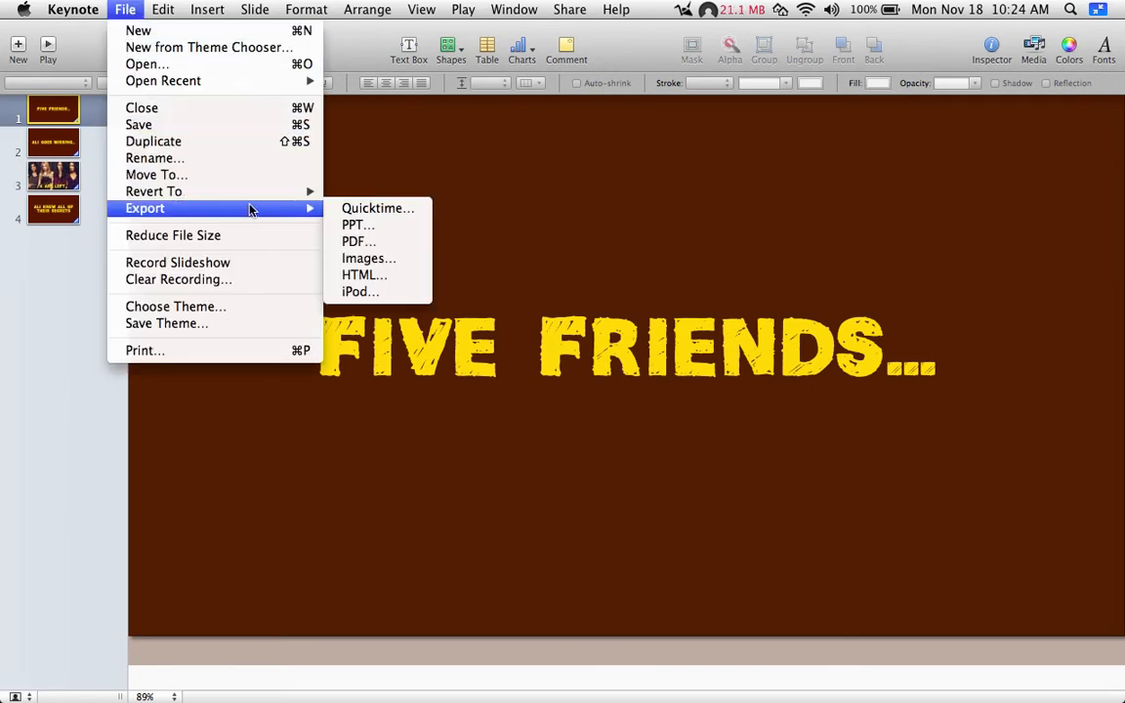
{"action": "mouse_move", "coordinate": [379, 207]}
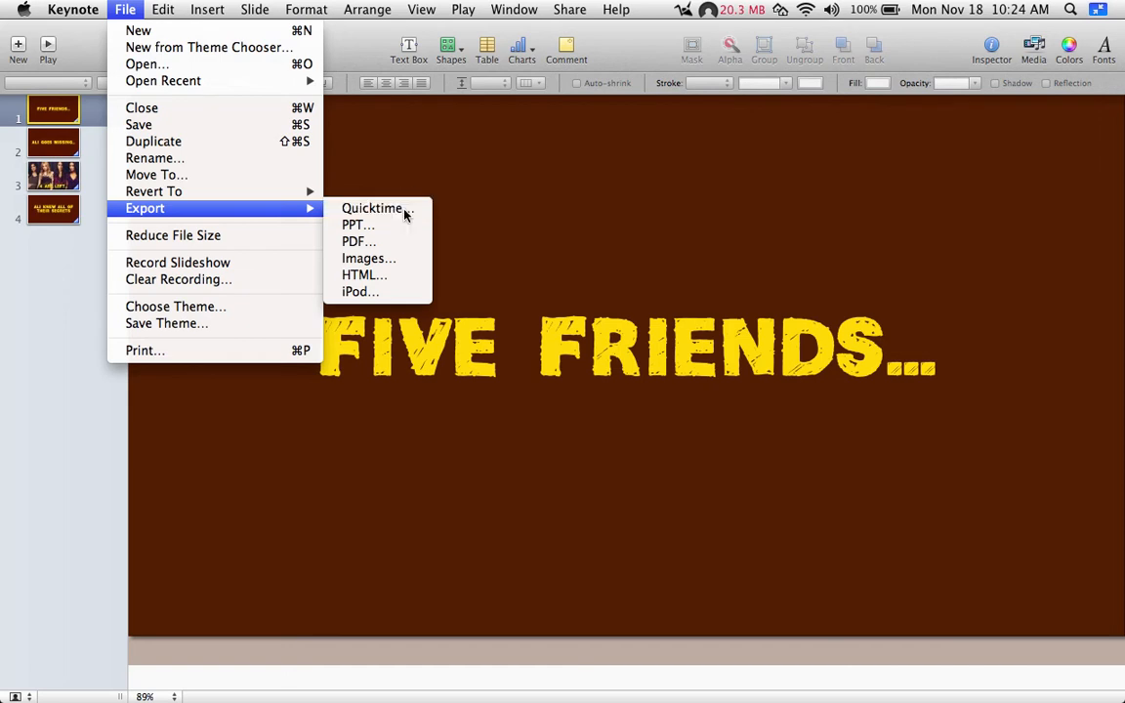
Export as a QuickTime movie with the format set to Custom (1280 by 720 H.264)
{"action": "left_click", "coordinate": [372, 207]}
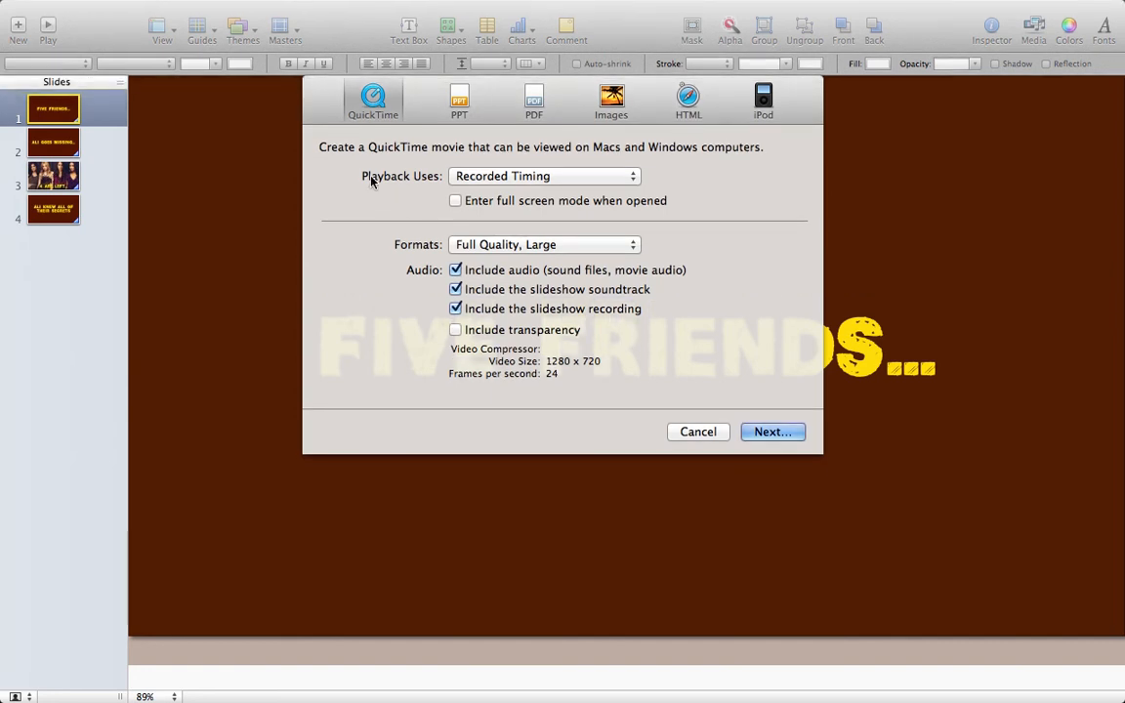
{"action": "mouse_move", "coordinate": [576, 176]}
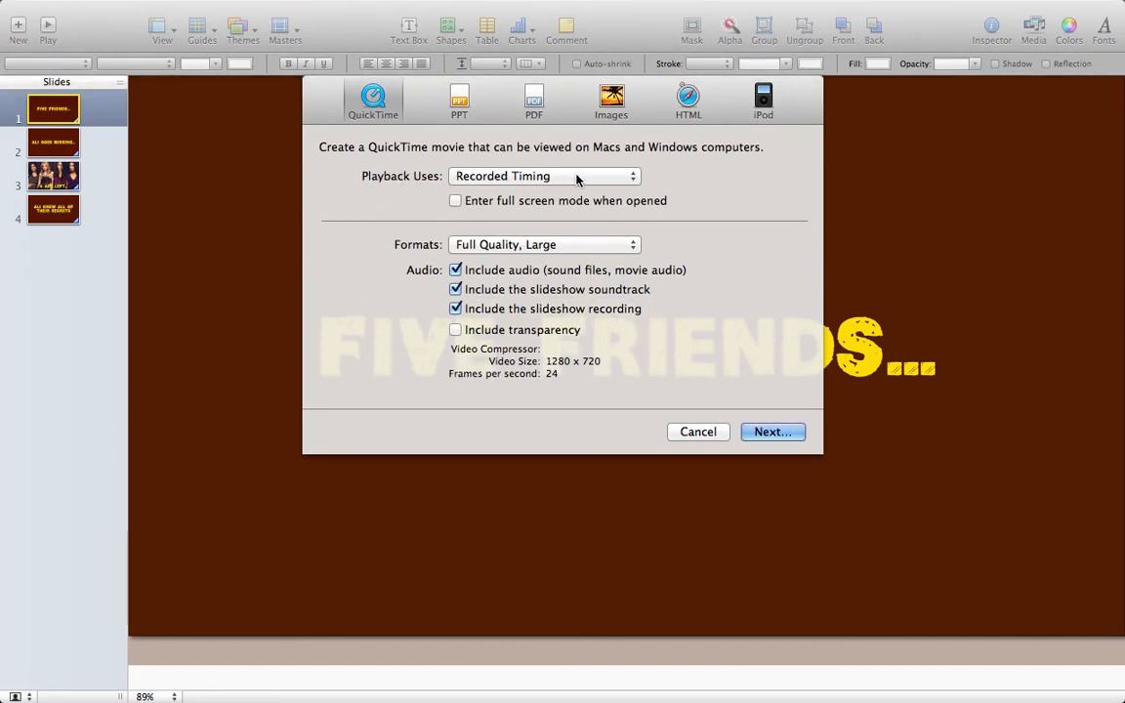
{"action": "mouse_move", "coordinate": [504, 250]}
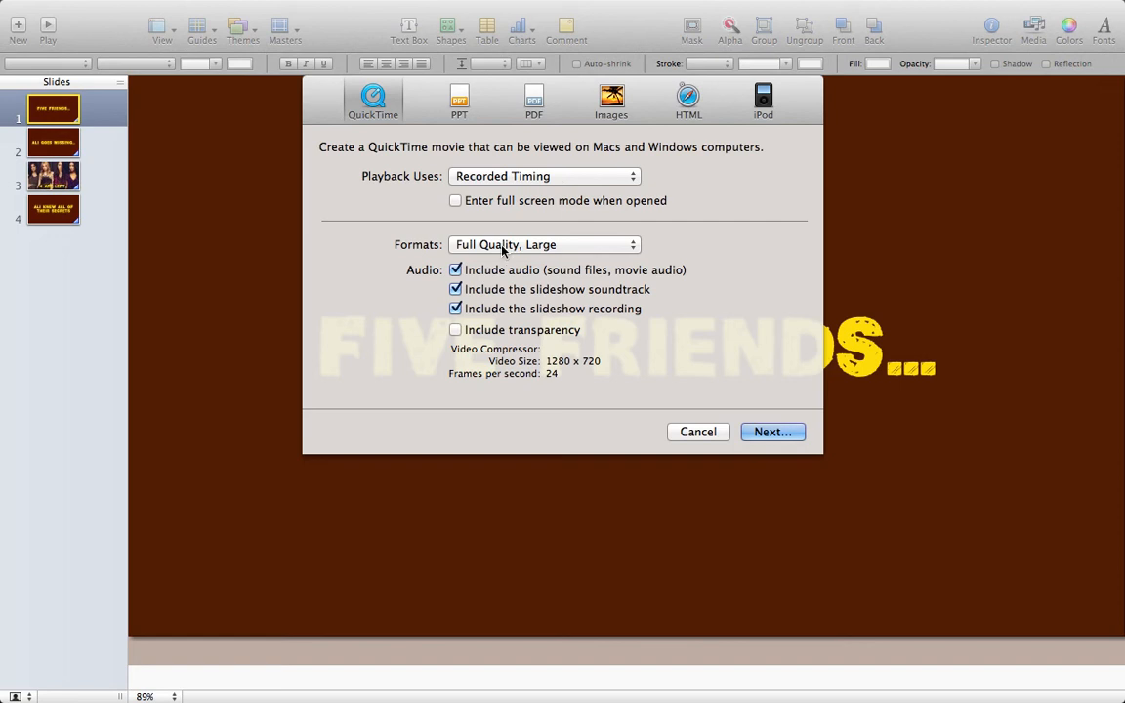
{"action": "left_click", "coordinate": [543, 244]}
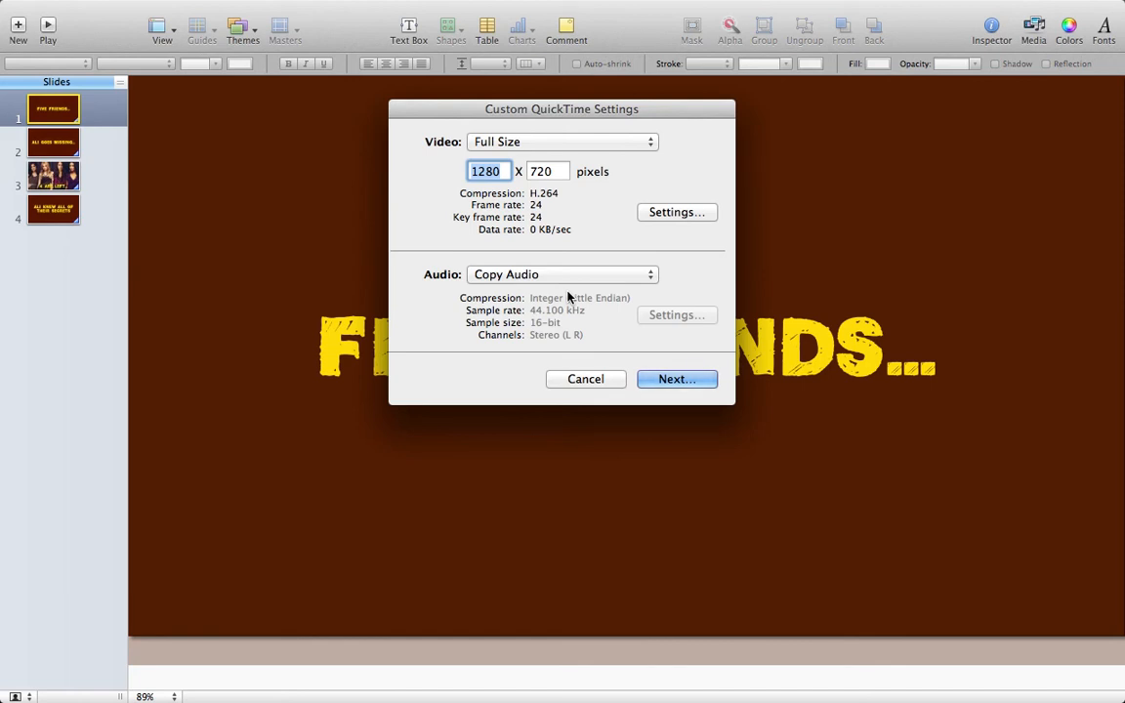
Switch the movie's audio from Copy Audio to Mix Audio and confirm the settings
{"action": "left_click", "coordinate": [563, 274]}
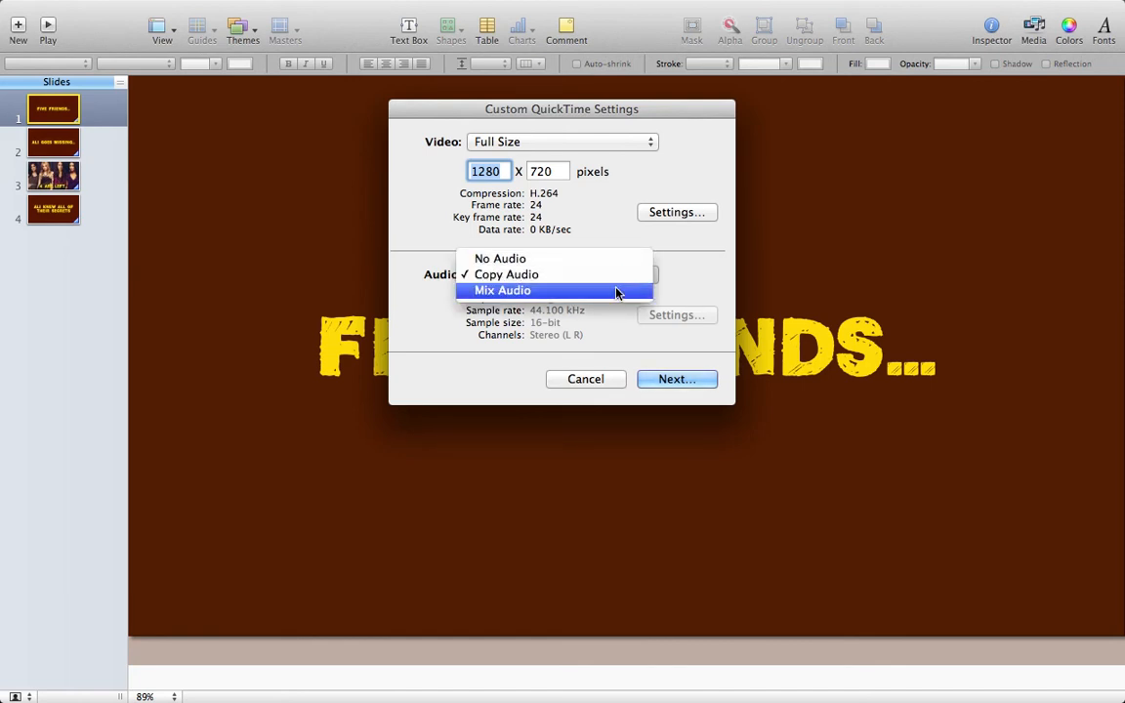
{"action": "left_click", "coordinate": [500, 289]}
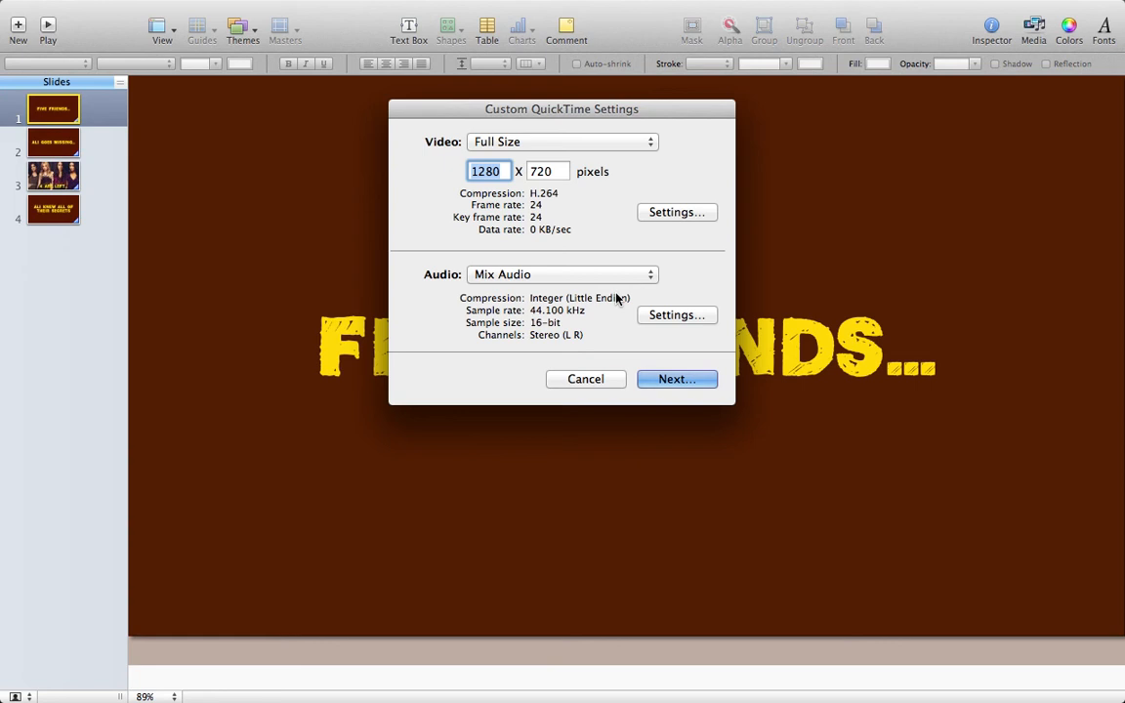
{"action": "left_click", "coordinate": [675, 379]}
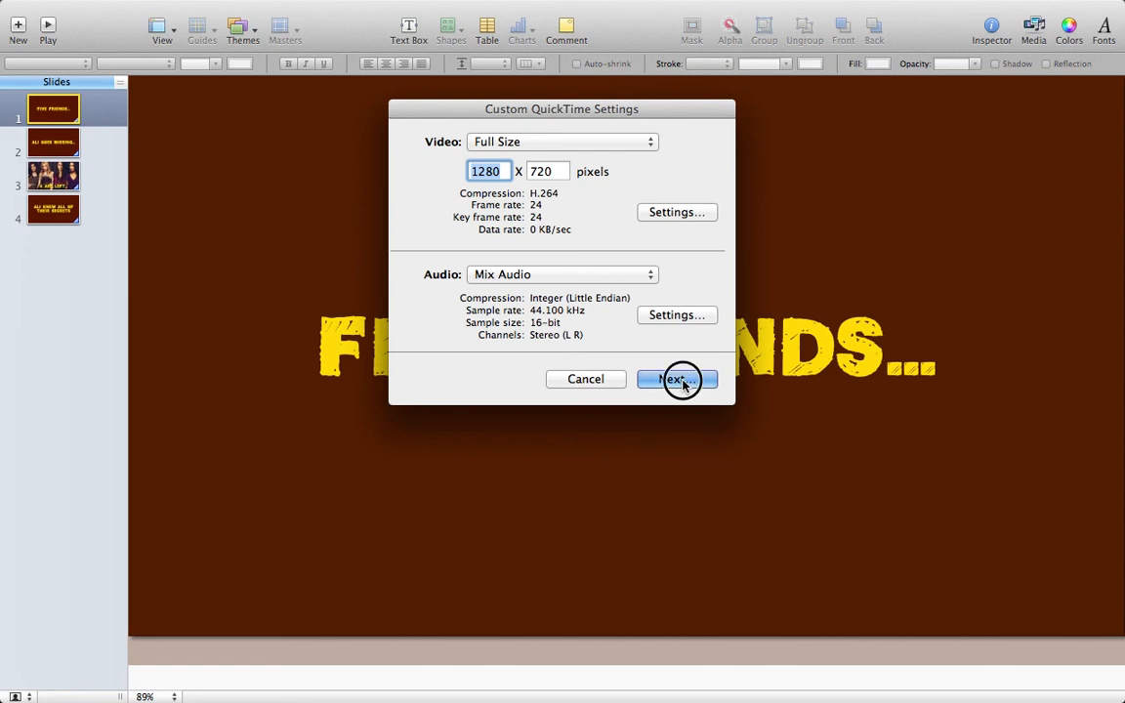
Save the QuickTime movie as 'Al' on the Desktop and start the export
{"action": "left_click", "coordinate": [676, 379]}
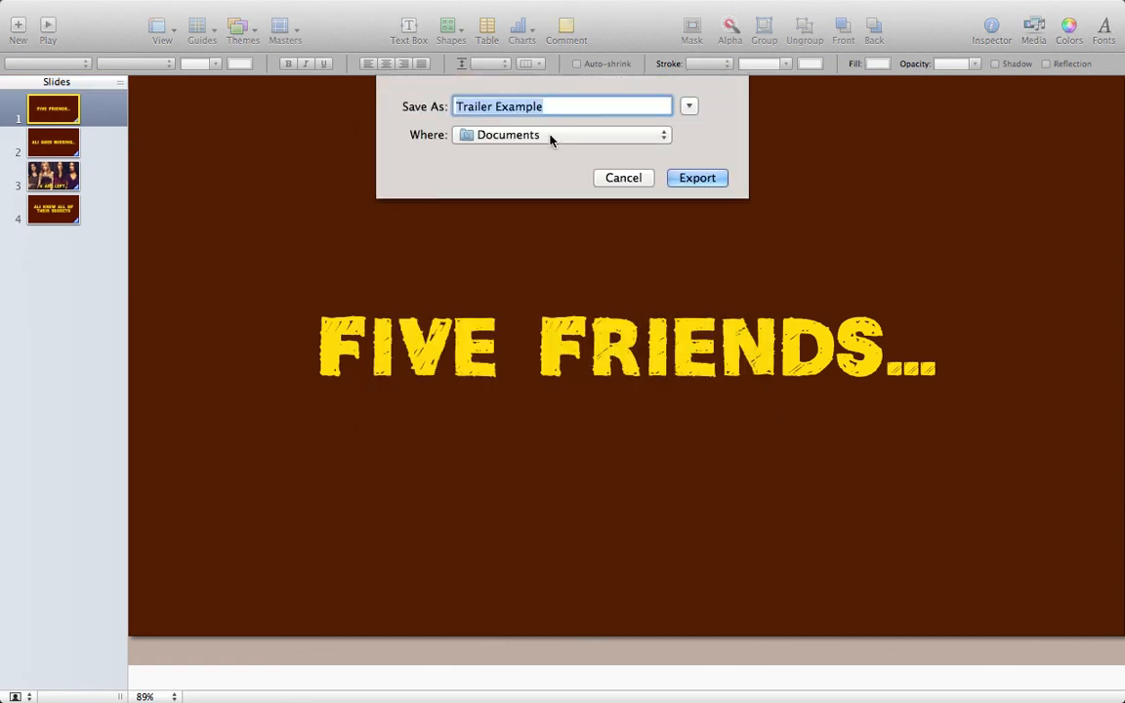
{"action": "type", "text": "Ali"}
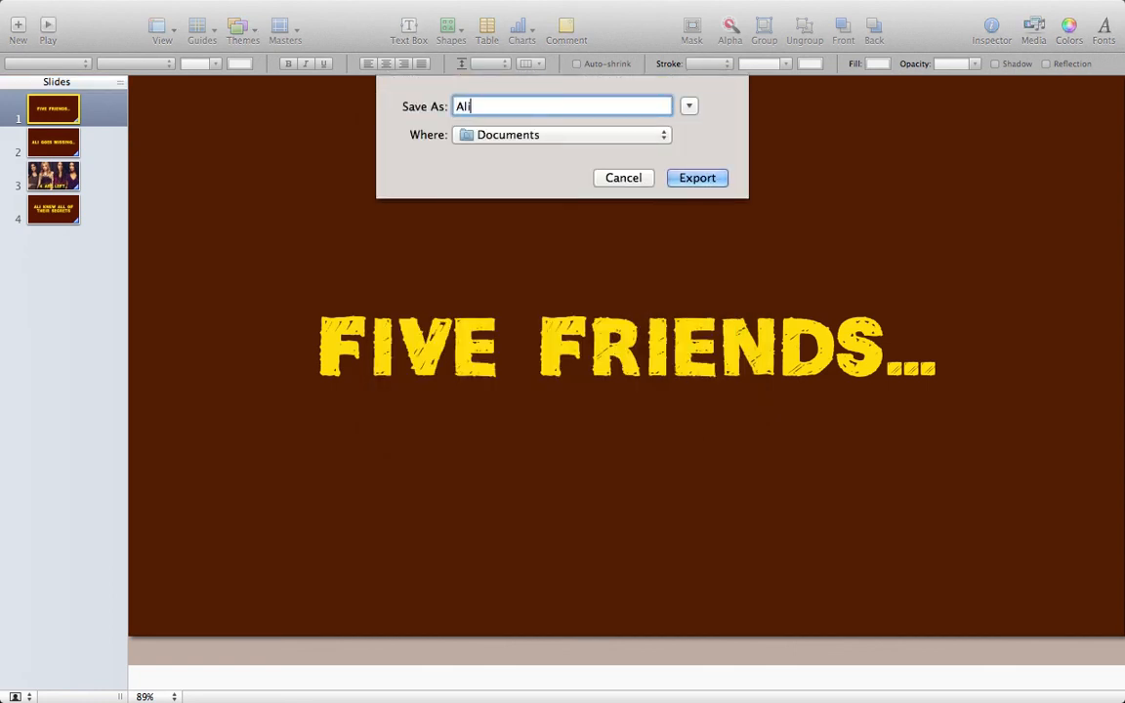
{"action": "left_click", "coordinate": [658, 135]}
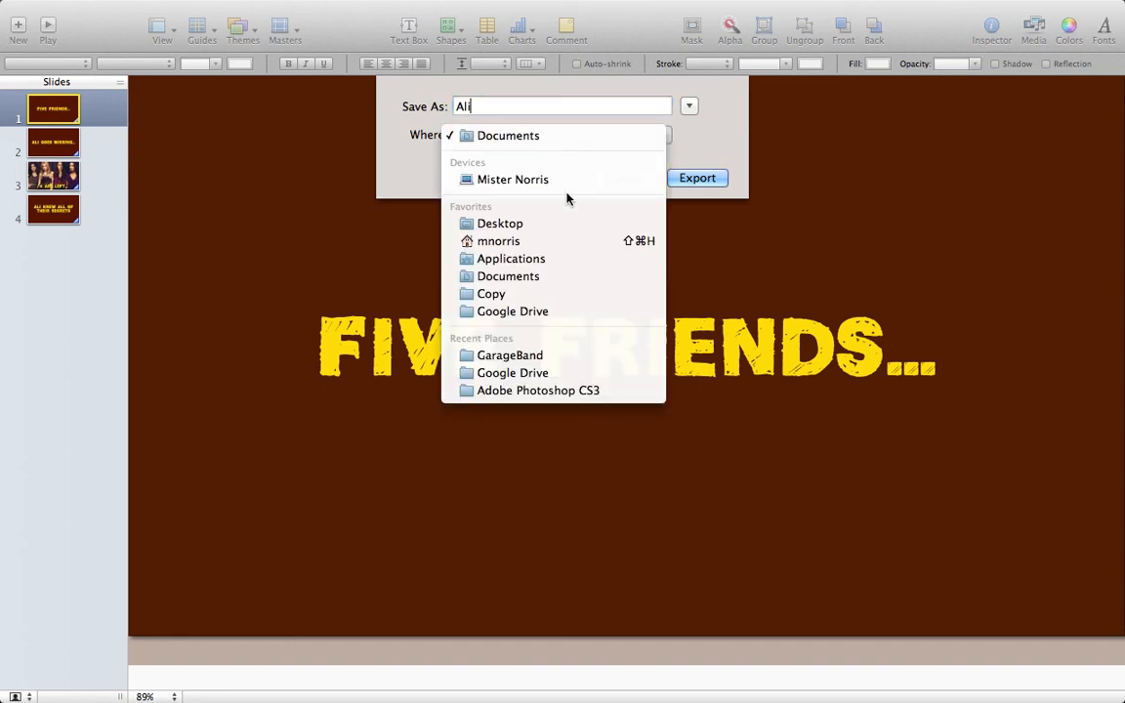
{"action": "left_click", "coordinate": [502, 222]}
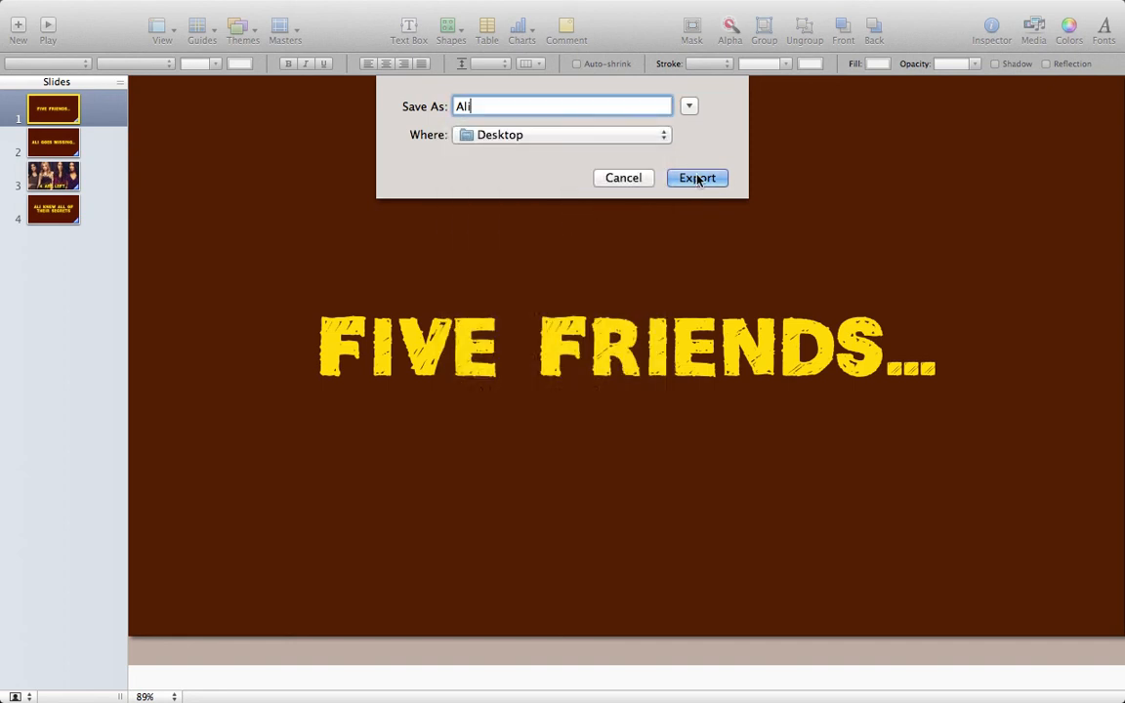
{"action": "left_click", "coordinate": [695, 178]}
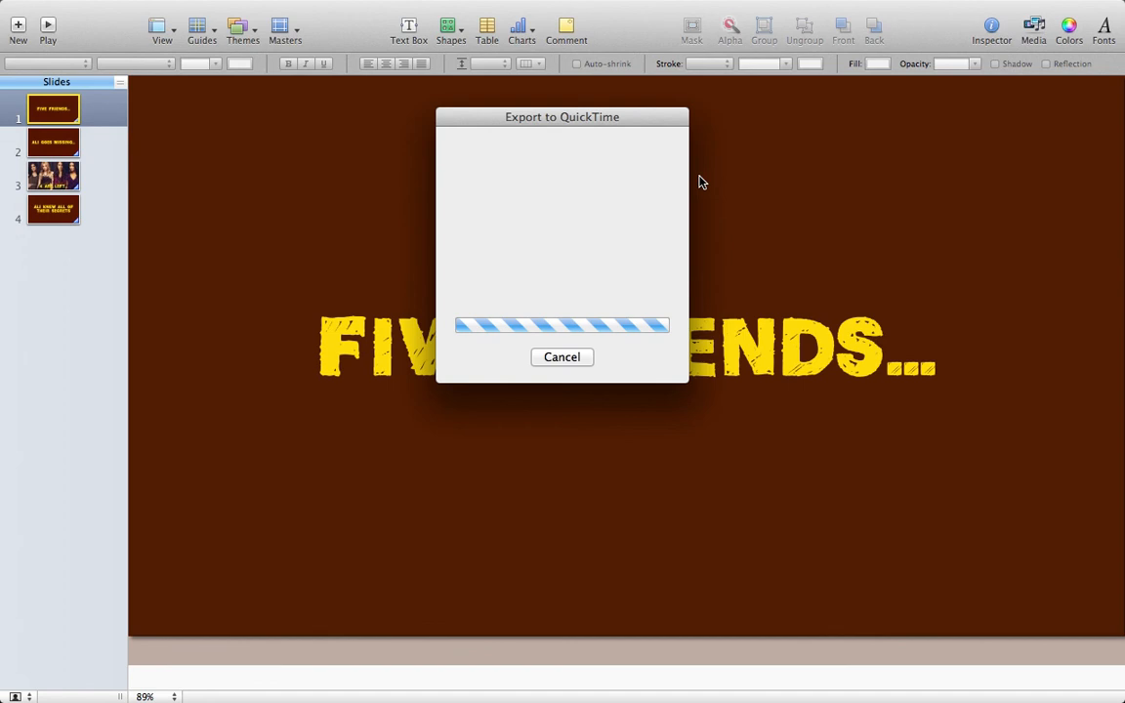